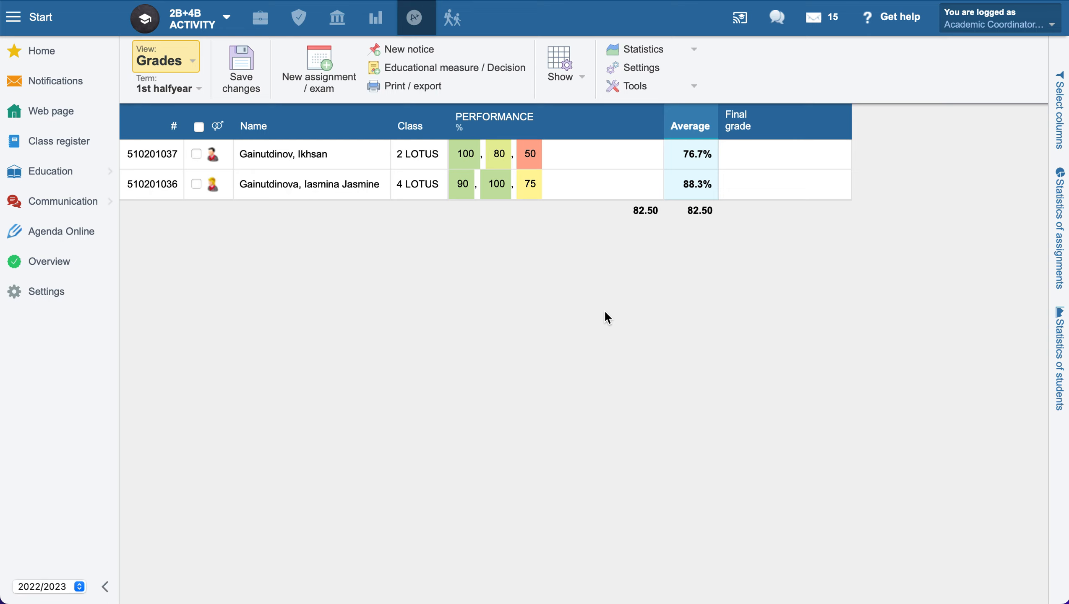
{"action": "mouse_move", "coordinate": [598, 310]}
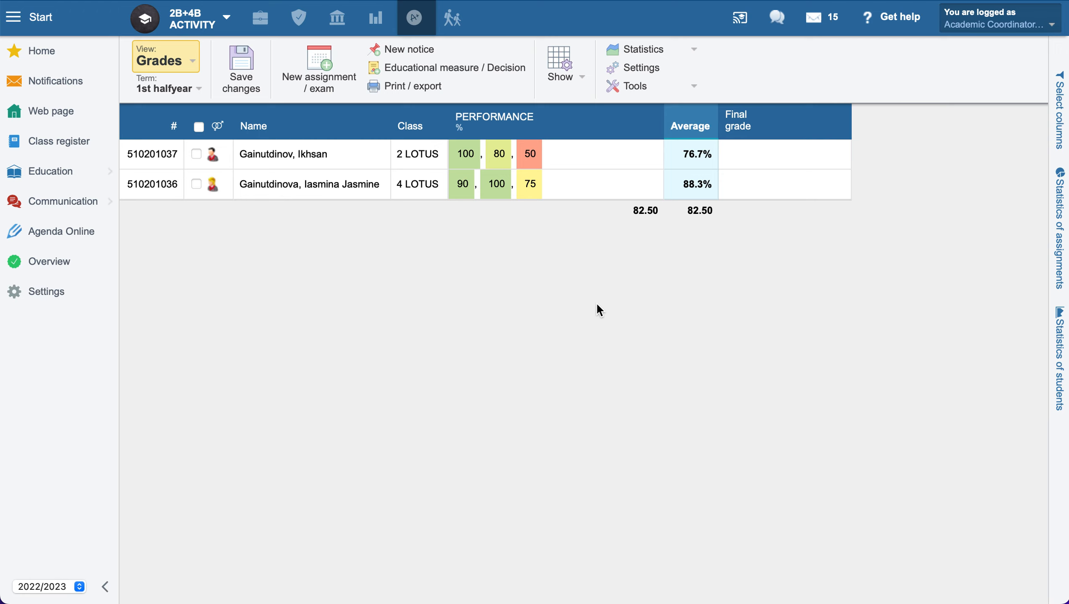
{"action": "mouse_move", "coordinate": [643, 99]}
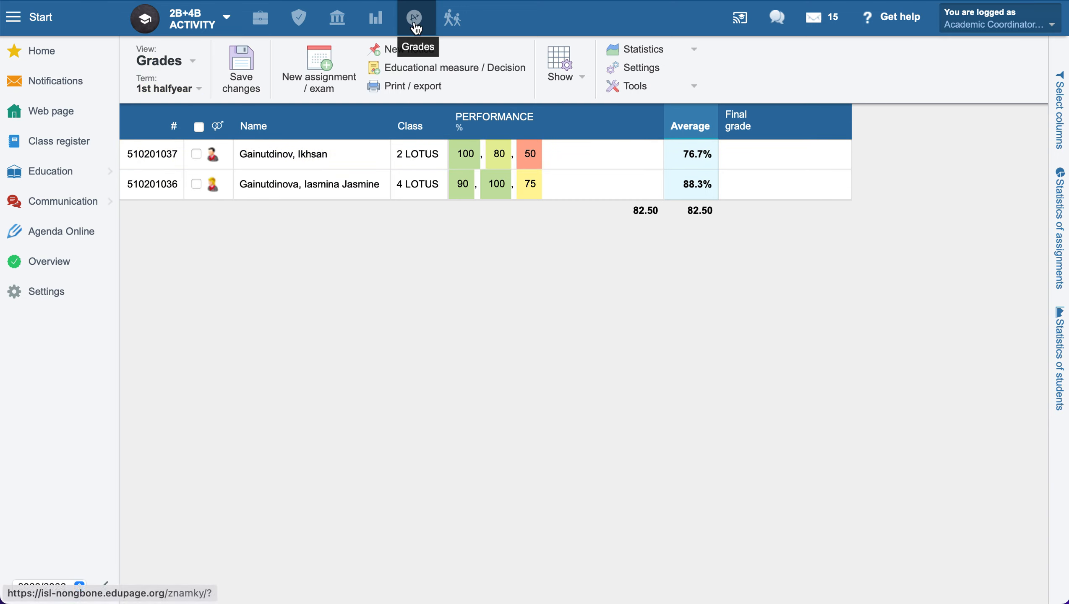
Compute certificate grades and show the final grade column, displaying letter grades B and A
{"action": "left_click", "coordinate": [784, 184]}
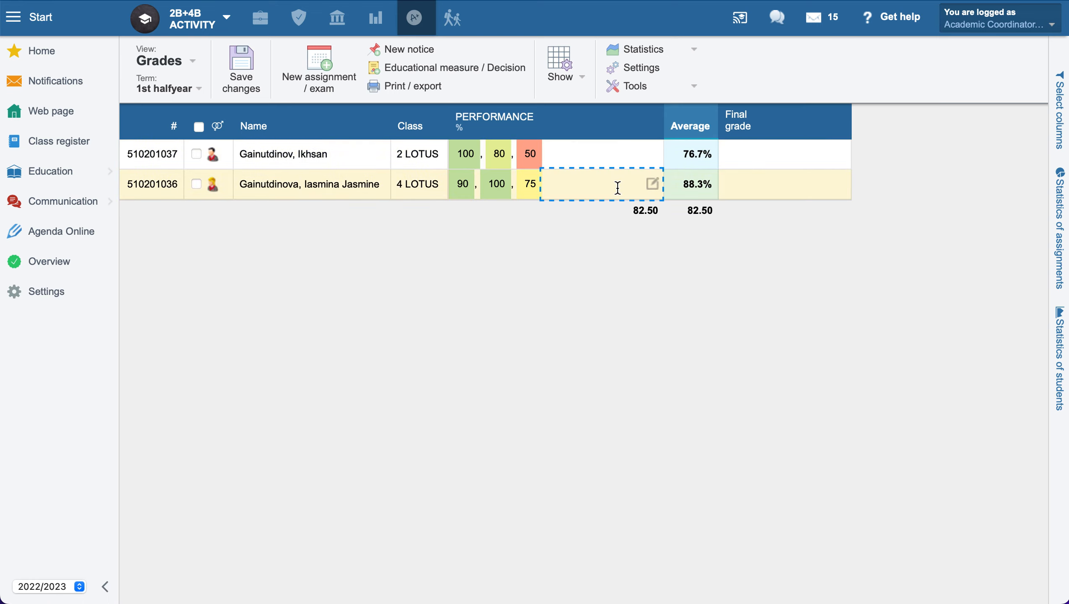
{"action": "mouse_move", "coordinate": [698, 154]}
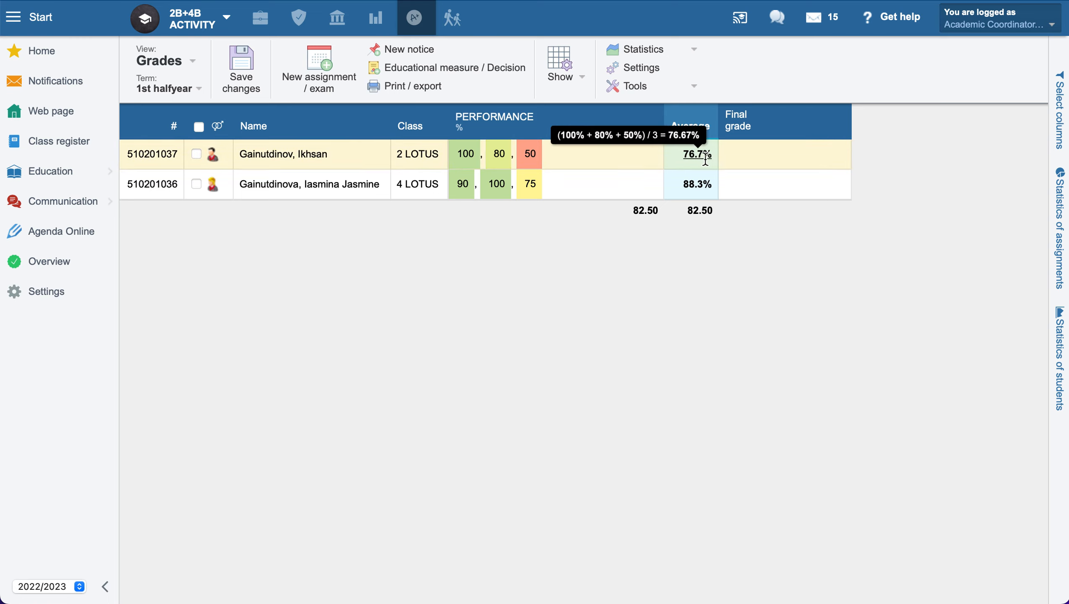
{"action": "left_click", "coordinate": [784, 154]}
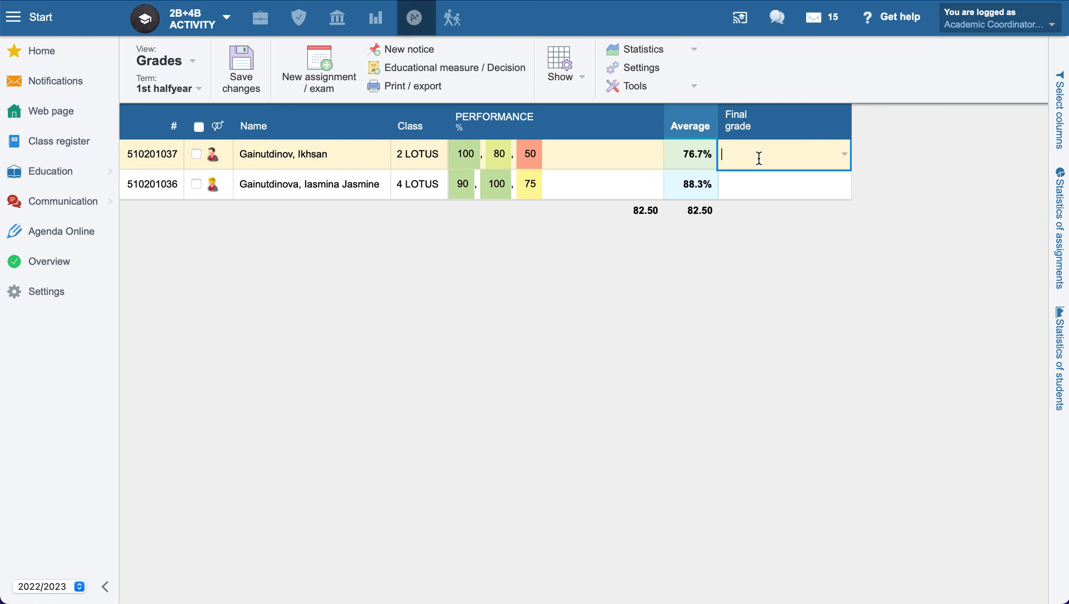
{"action": "mouse_move", "coordinate": [748, 142]}
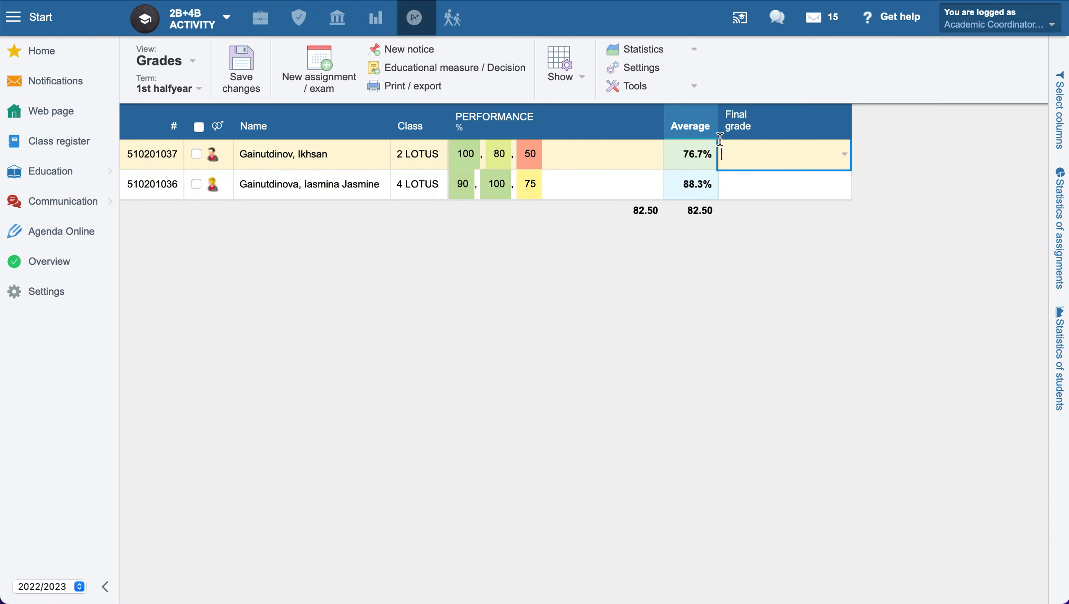
{"action": "mouse_move", "coordinate": [735, 161]}
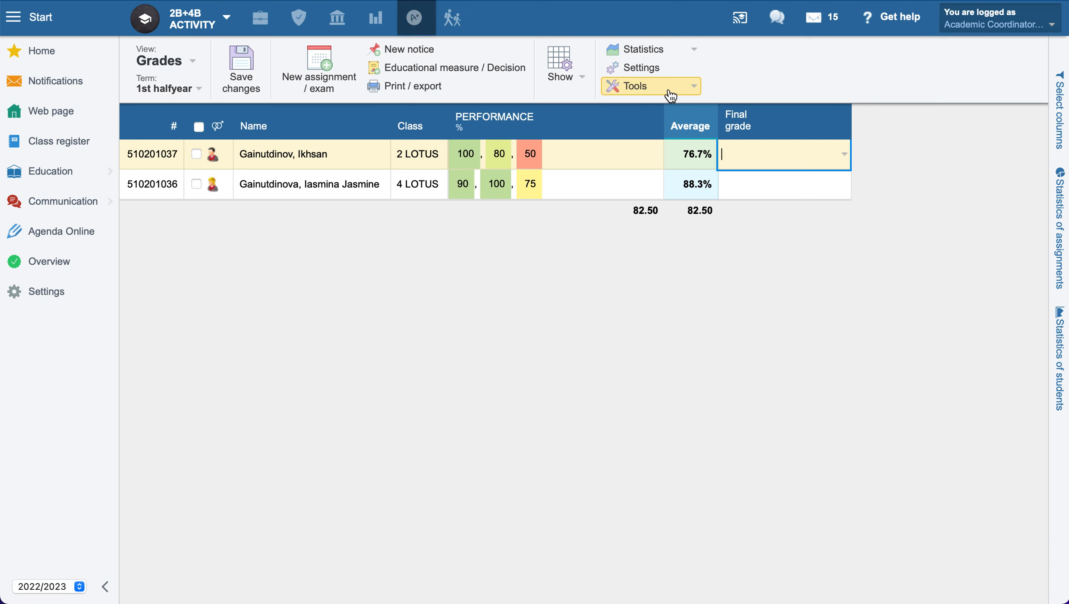
{"action": "left_click", "coordinate": [646, 86]}
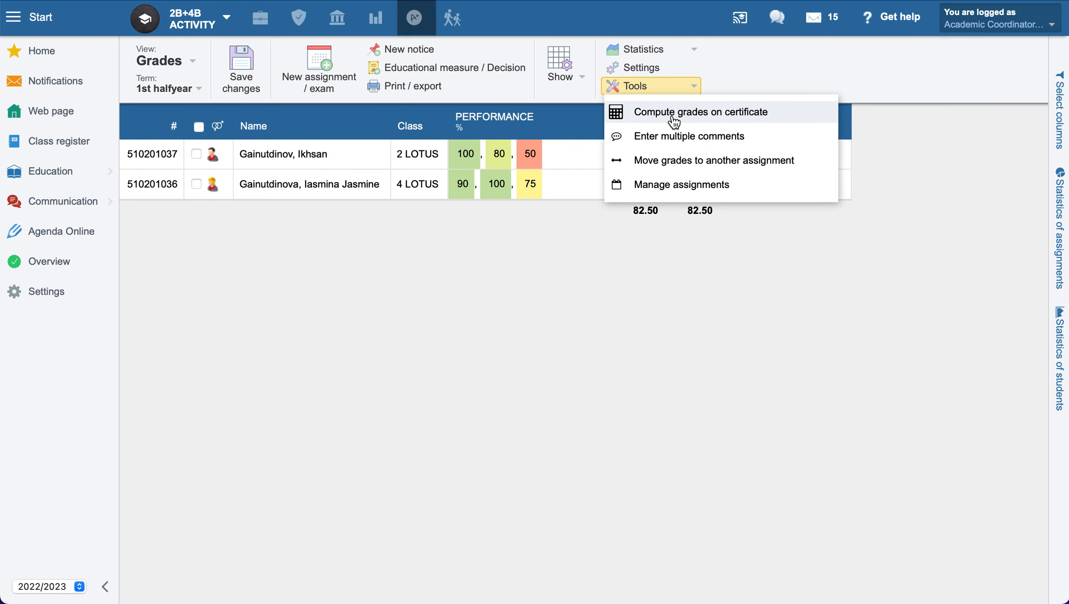
{"action": "left_click", "coordinate": [705, 112]}
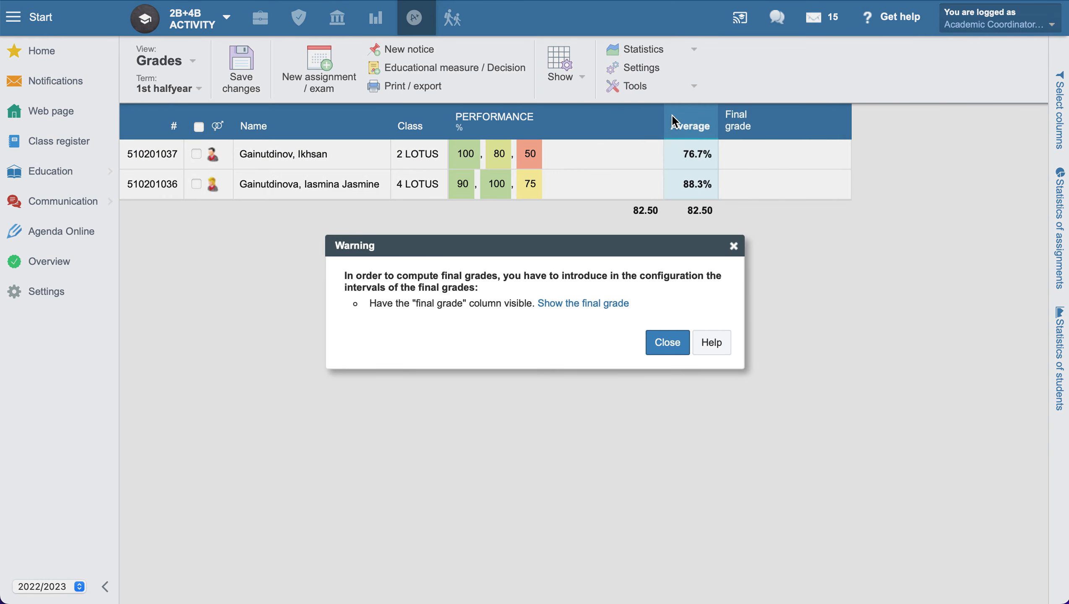
{"action": "mouse_move", "coordinate": [582, 303]}
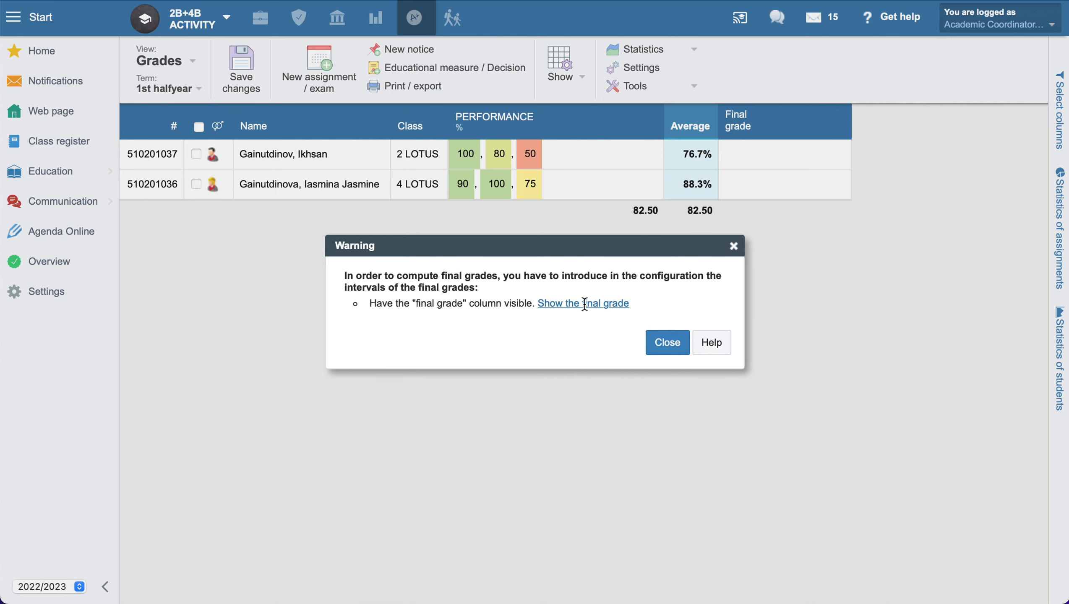
{"action": "left_click", "coordinate": [582, 303]}
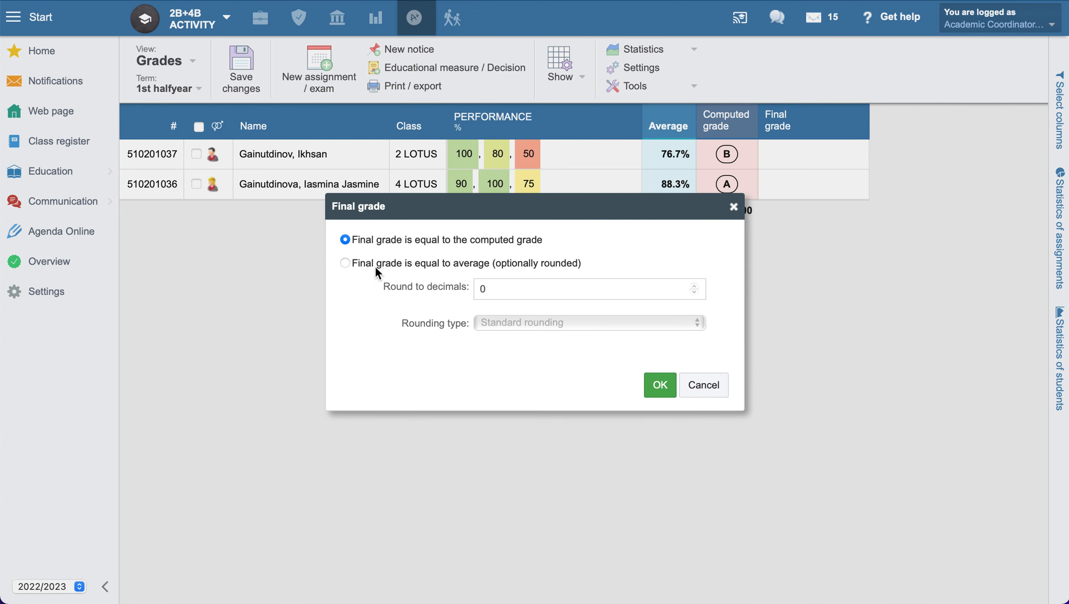
{"action": "mouse_move", "coordinate": [348, 268]}
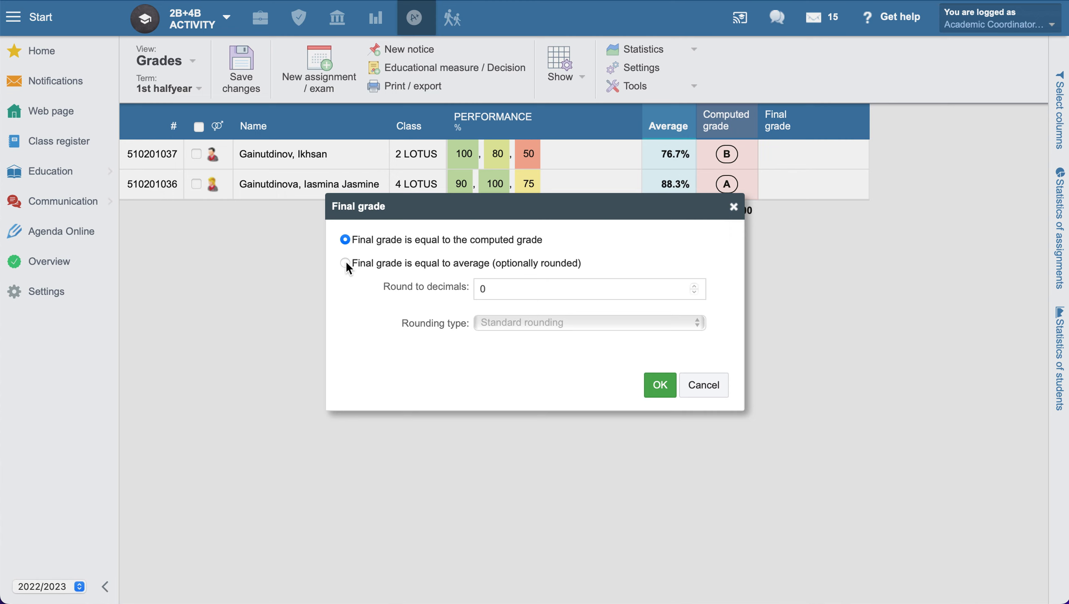
Make final grades equal the rounded average, replacing existing grades with 77 and 88
{"action": "left_click", "coordinate": [346, 263]}
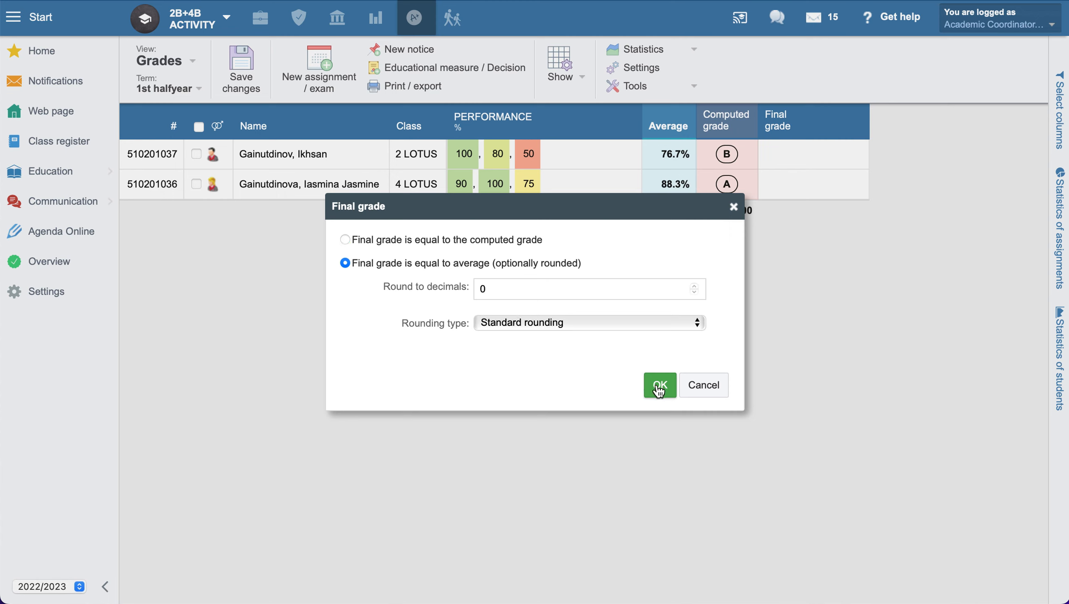
{"action": "left_click", "coordinate": [658, 385]}
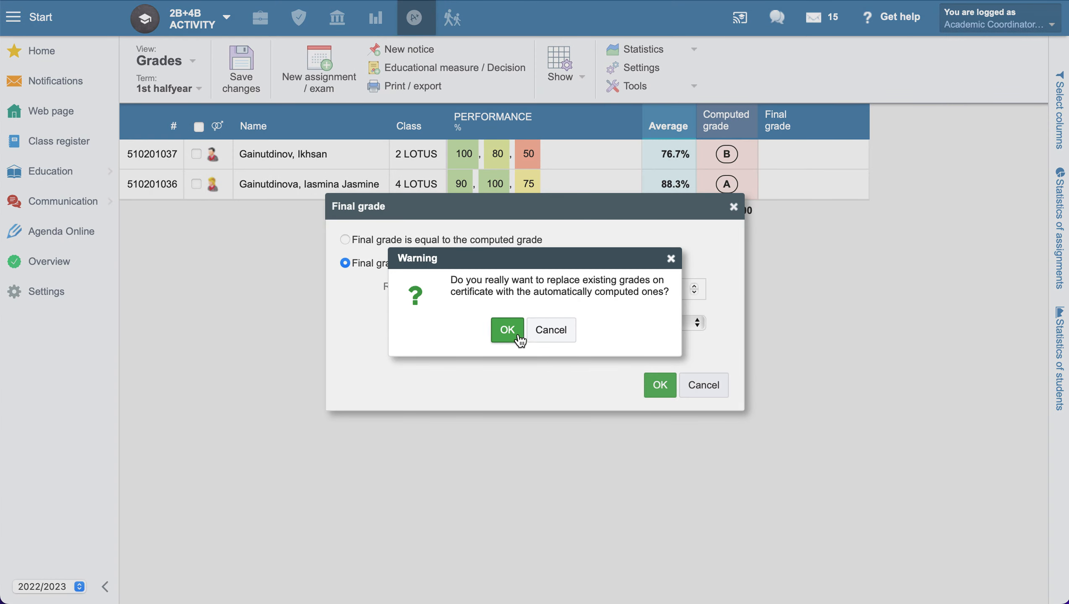
{"action": "left_click", "coordinate": [506, 330]}
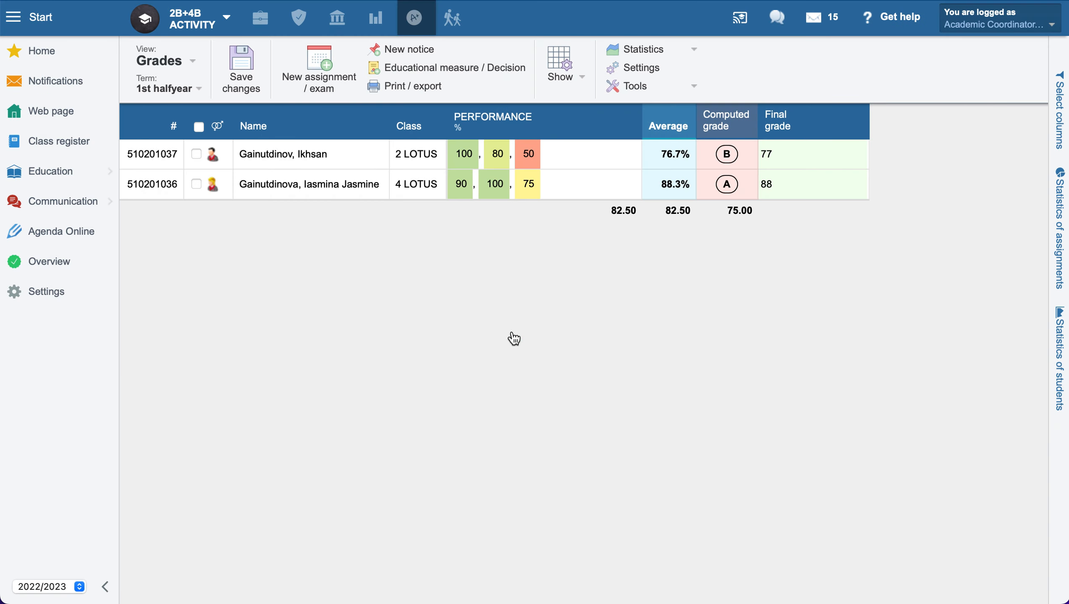
{"action": "mouse_move", "coordinate": [515, 338]}
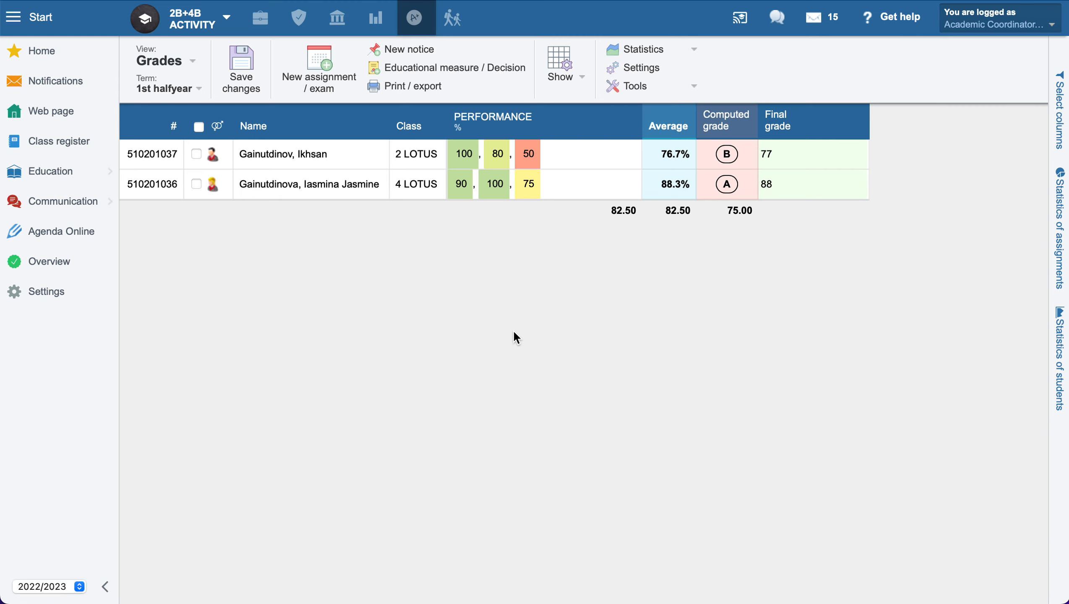
{"action": "mouse_move", "coordinate": [639, 252]}
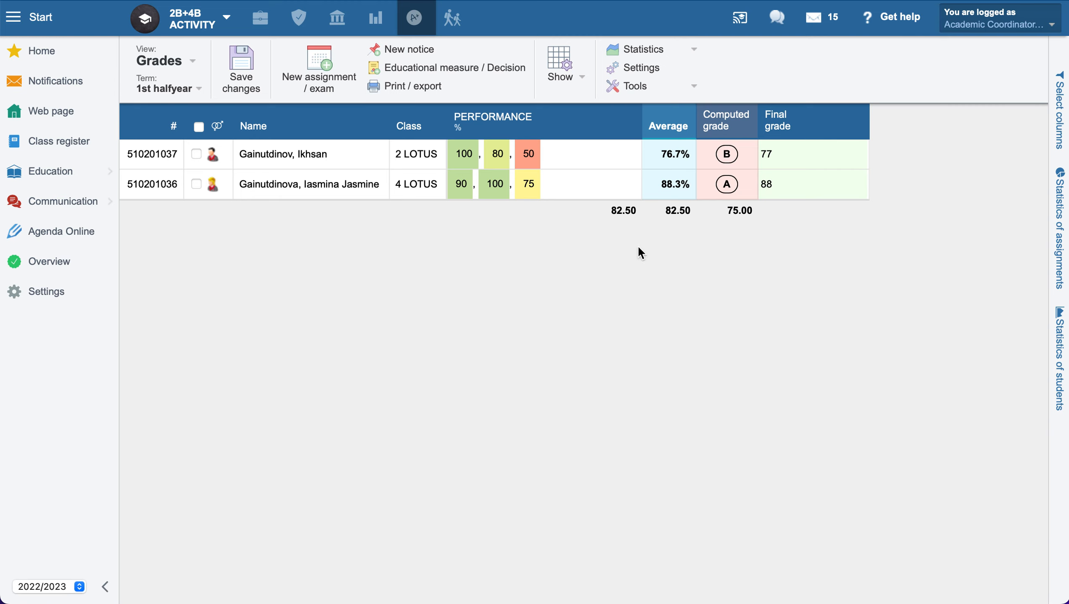
Save the grades table holding final grades 77 and 88
{"action": "left_click", "coordinate": [811, 154]}
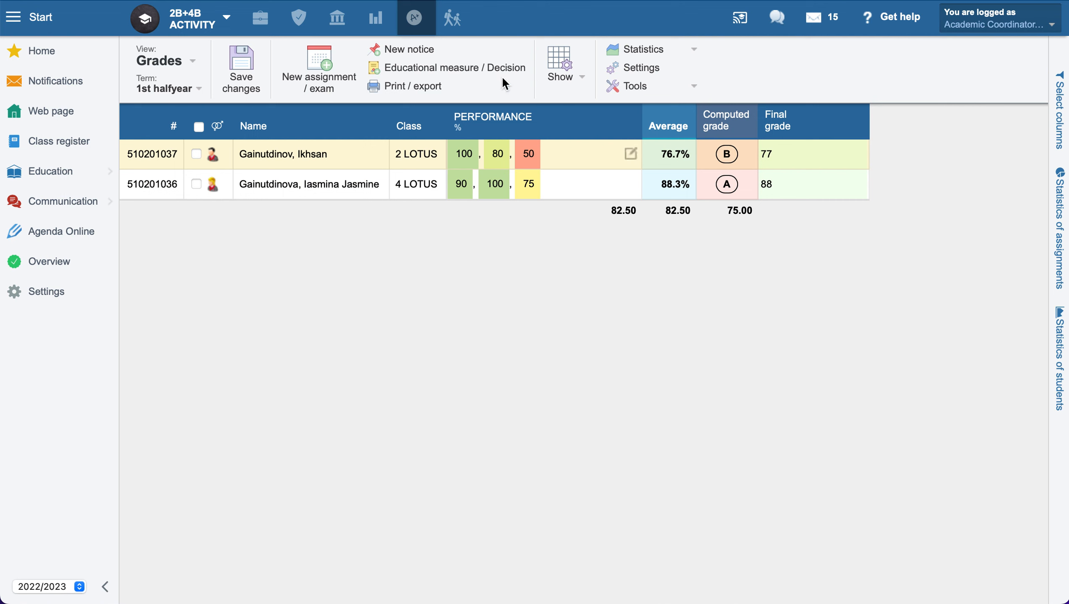
{"action": "left_click", "coordinate": [240, 67]}
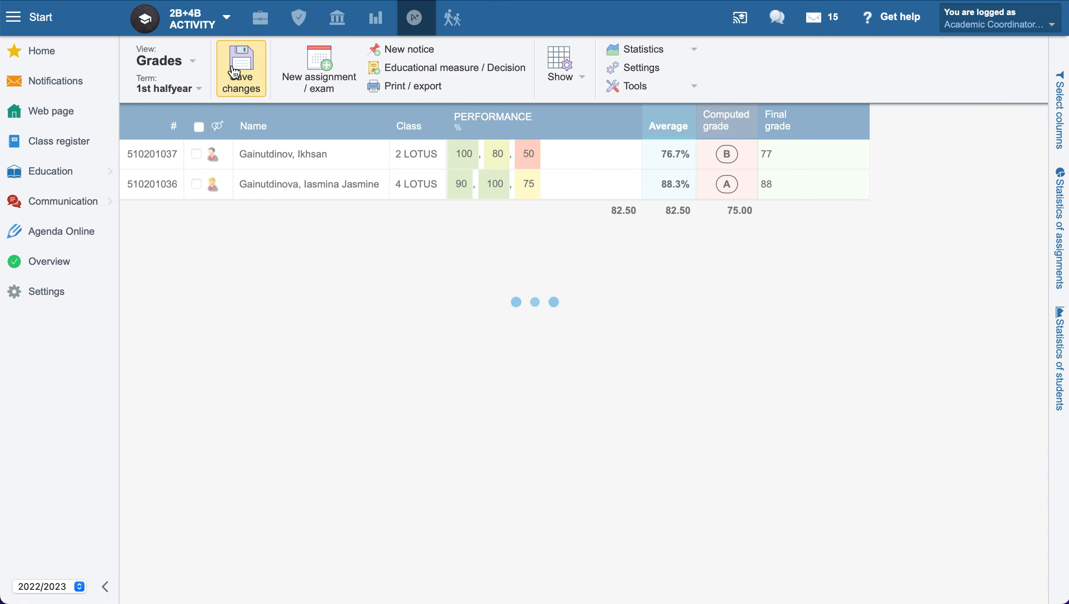
{"action": "left_click", "coordinate": [240, 69]}
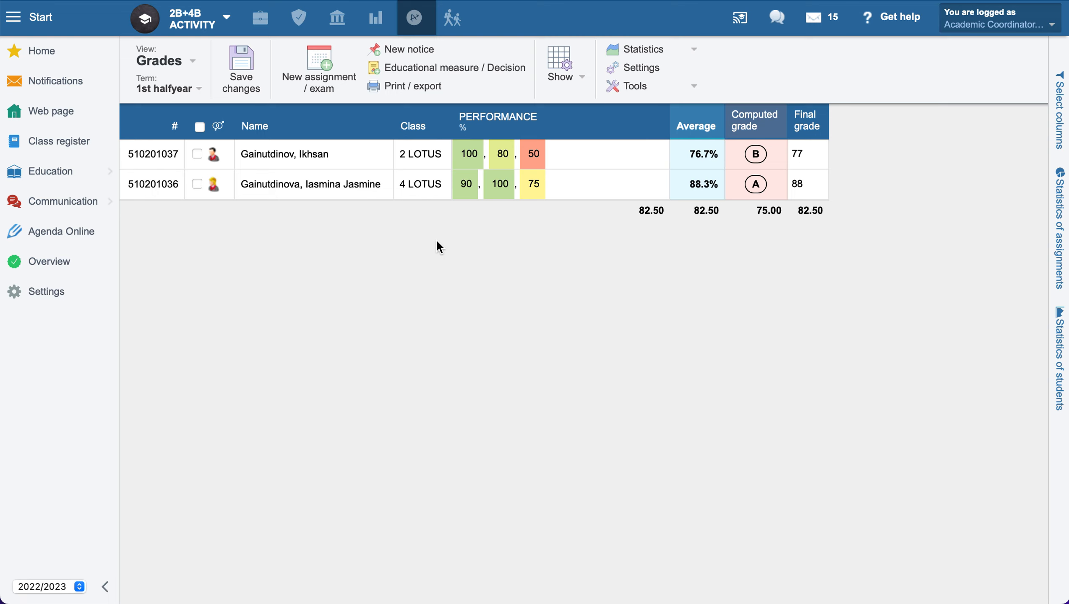
{"action": "mouse_move", "coordinate": [503, 231]}
{"action": "type", "text": "70"}
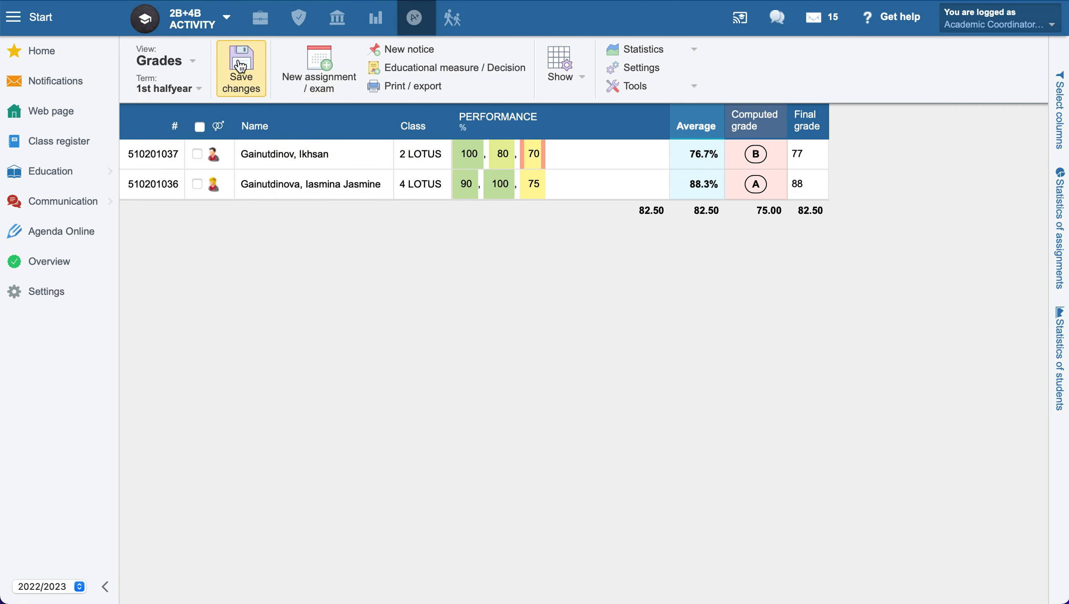
Save and confirm the first student's third performance grade raised from 50 to 70
{"action": "left_click", "coordinate": [240, 69]}
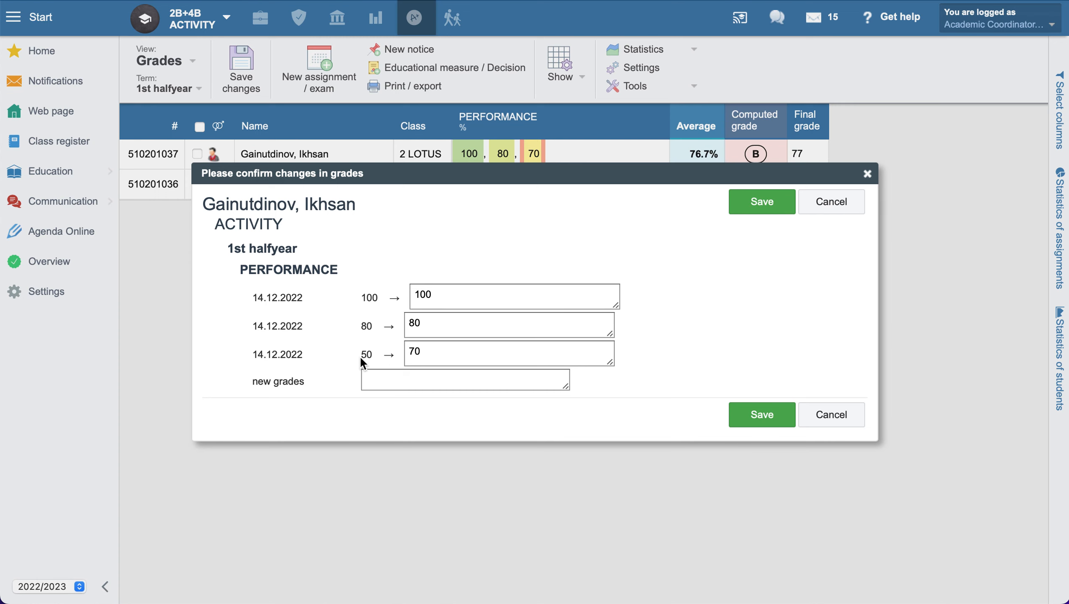
{"action": "left_click", "coordinate": [761, 202]}
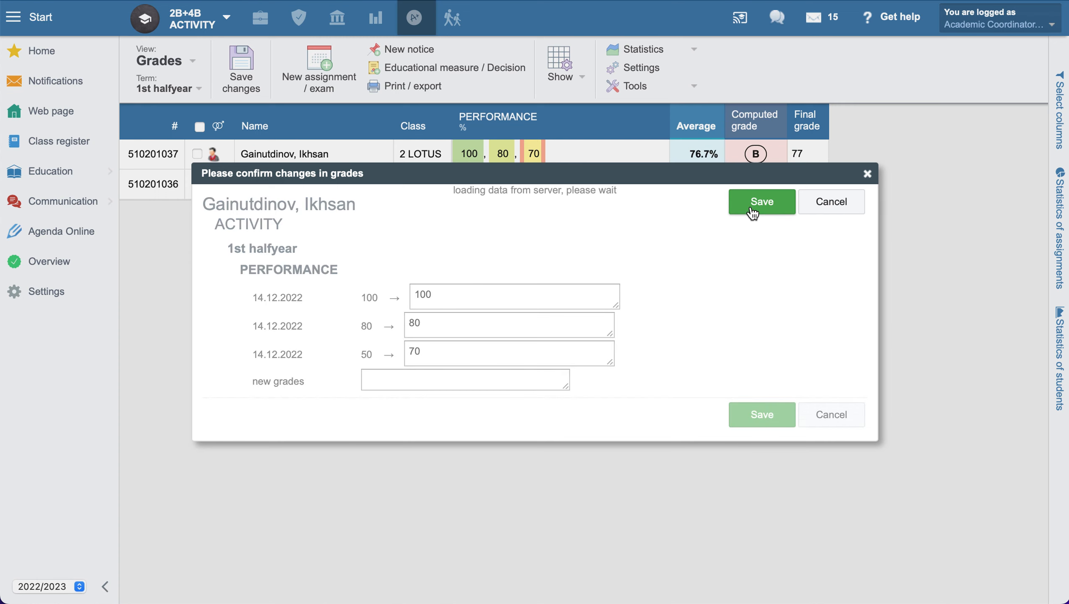
{"action": "left_click", "coordinate": [760, 201]}
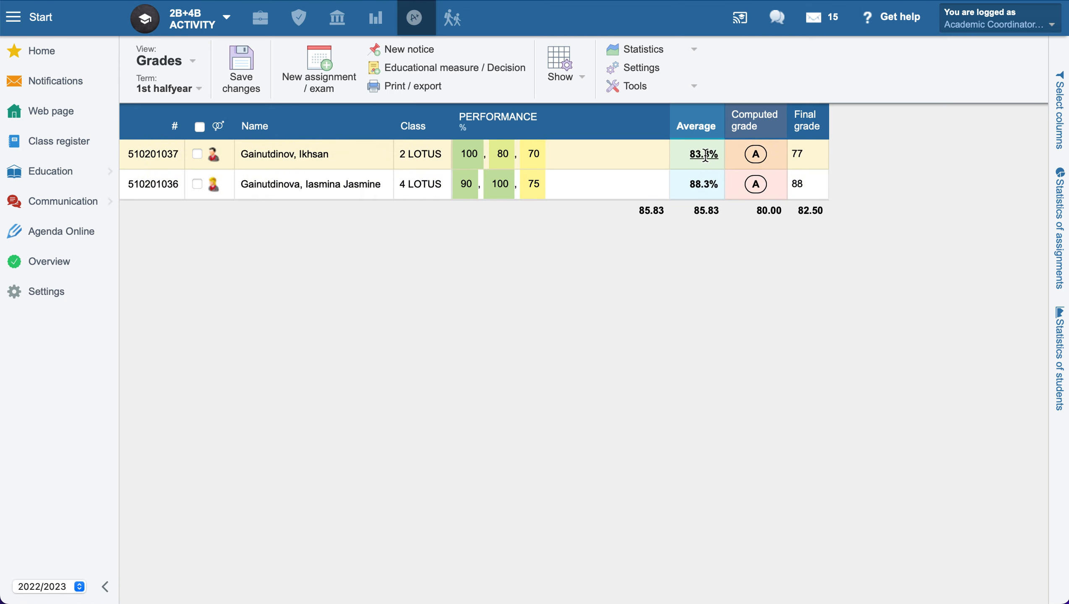
{"action": "mouse_move", "coordinate": [696, 154]}
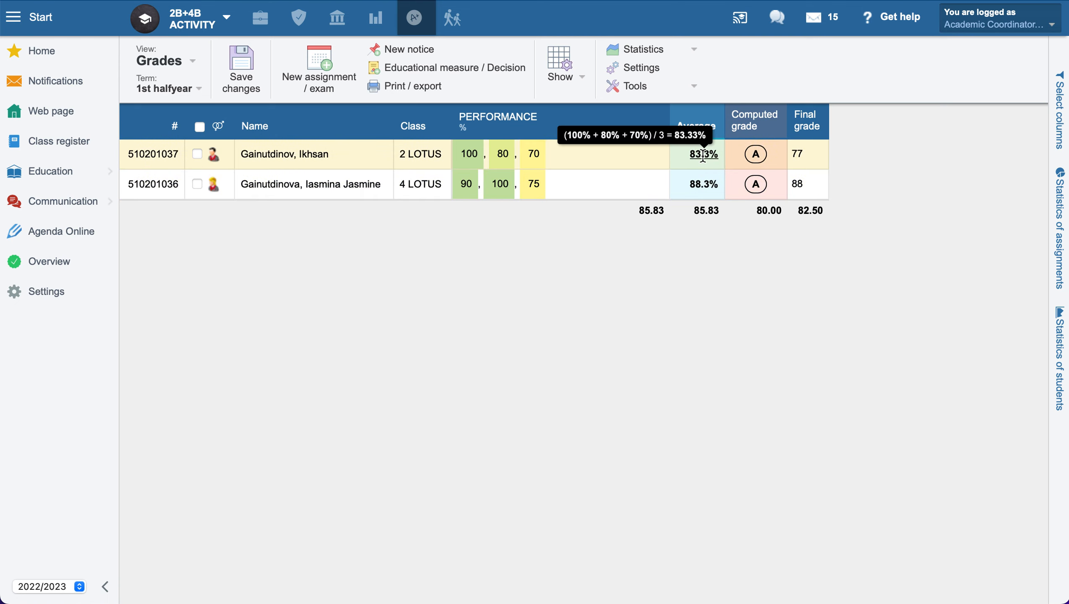
{"action": "mouse_move", "coordinate": [712, 154]}
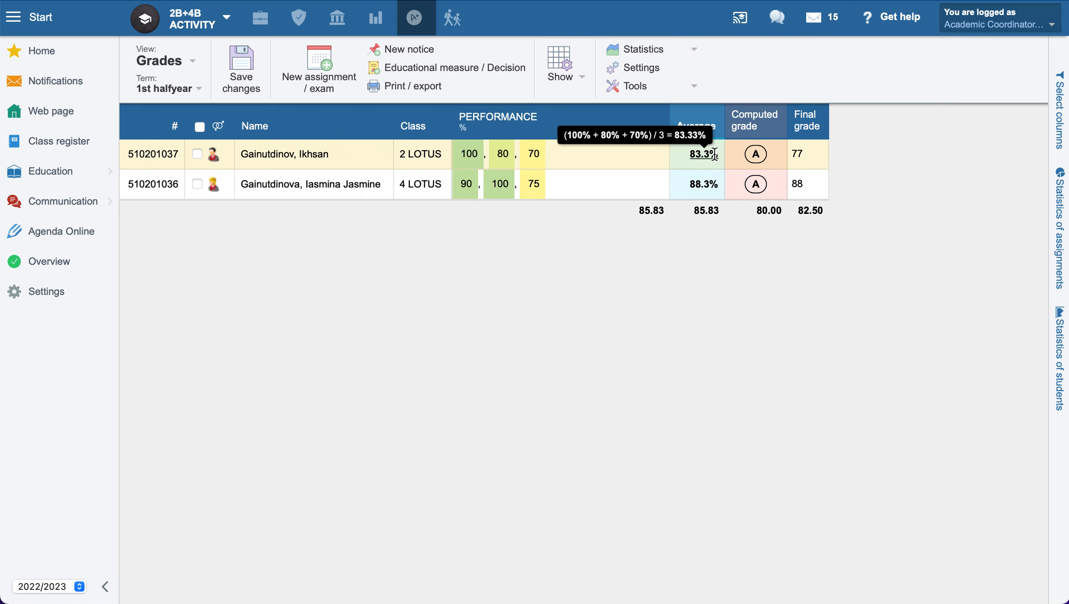
Clear the first student's final grade of 77 and confirm saving the removal
{"action": "left_click", "coordinate": [807, 154]}
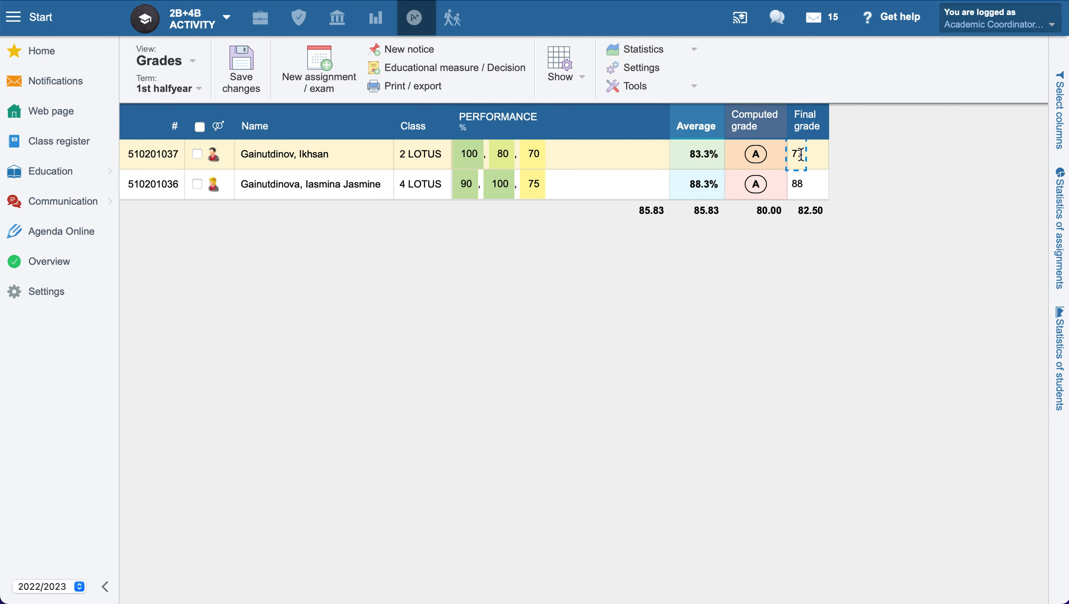
{"action": "type", "text": "7"}
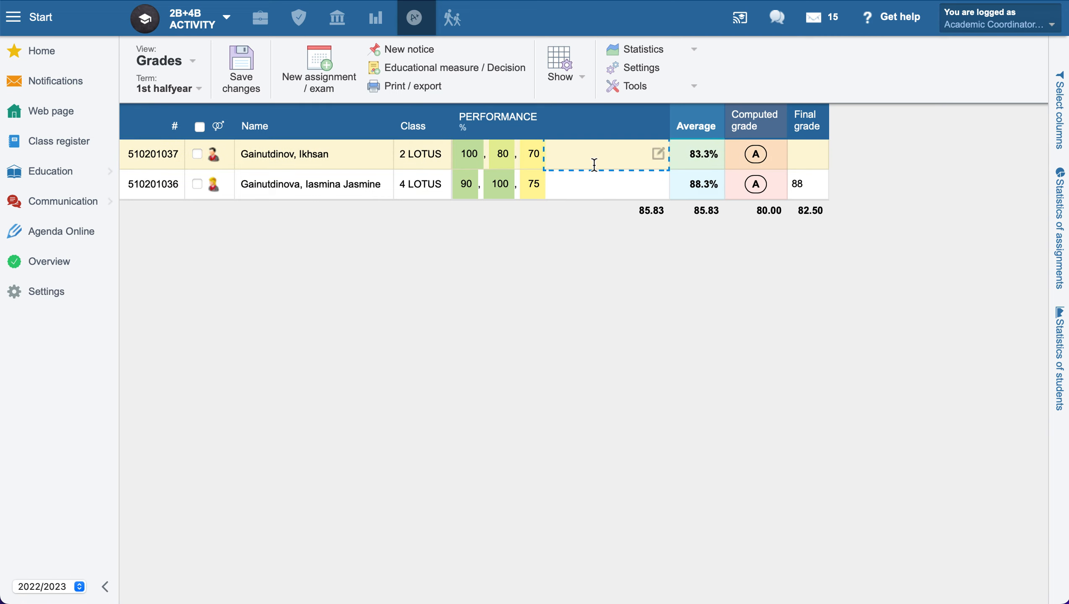
{"action": "left_click", "coordinate": [241, 67]}
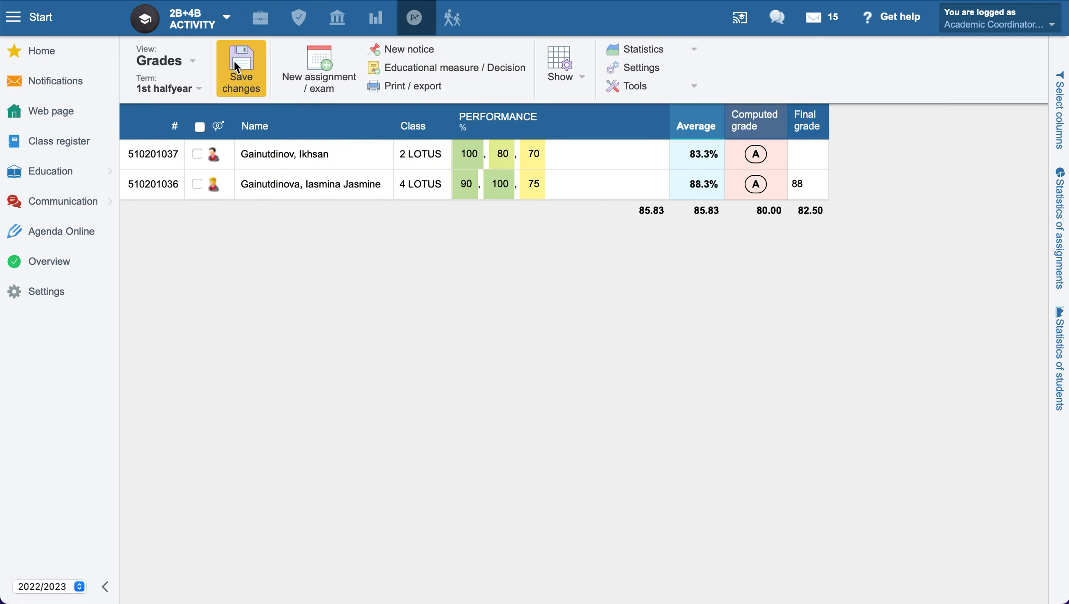
{"action": "left_click", "coordinate": [240, 69]}
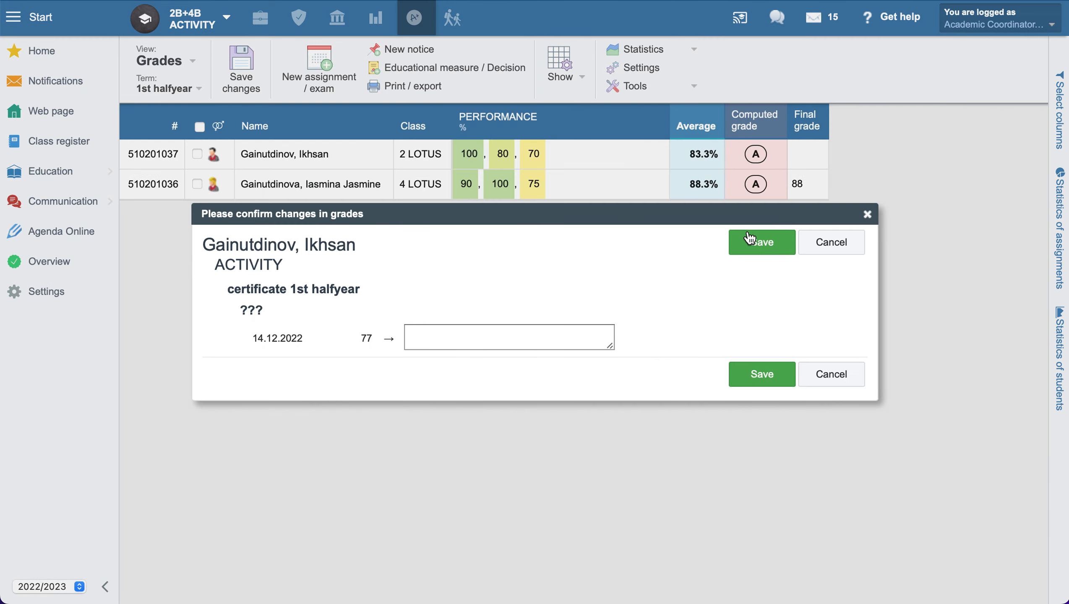
{"action": "left_click", "coordinate": [761, 242]}
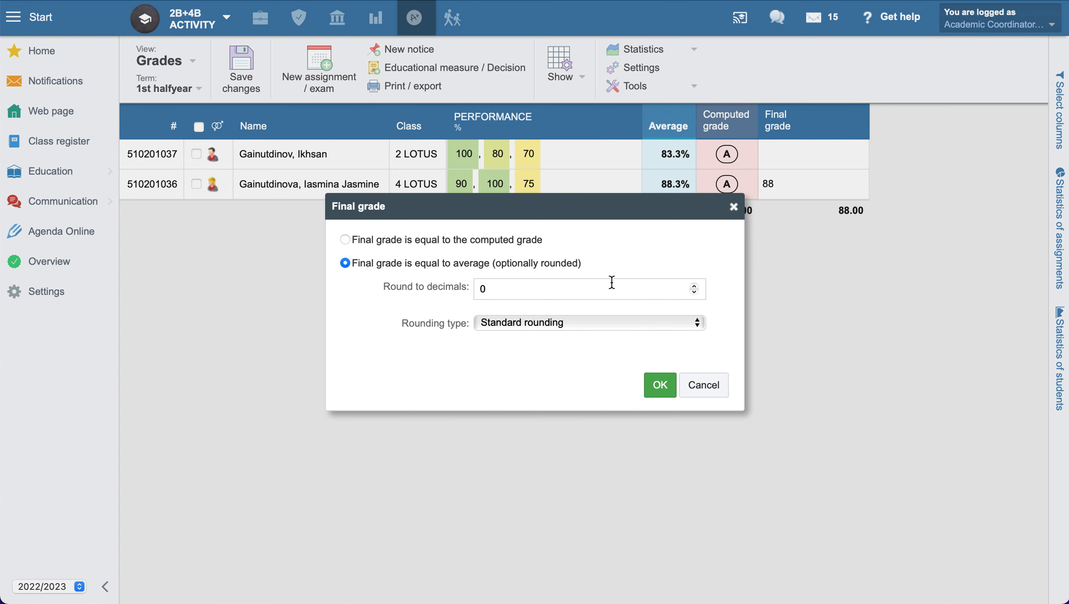
Apply the rounded-average final grade of 83 for the first student and save
{"action": "left_click", "coordinate": [657, 384]}
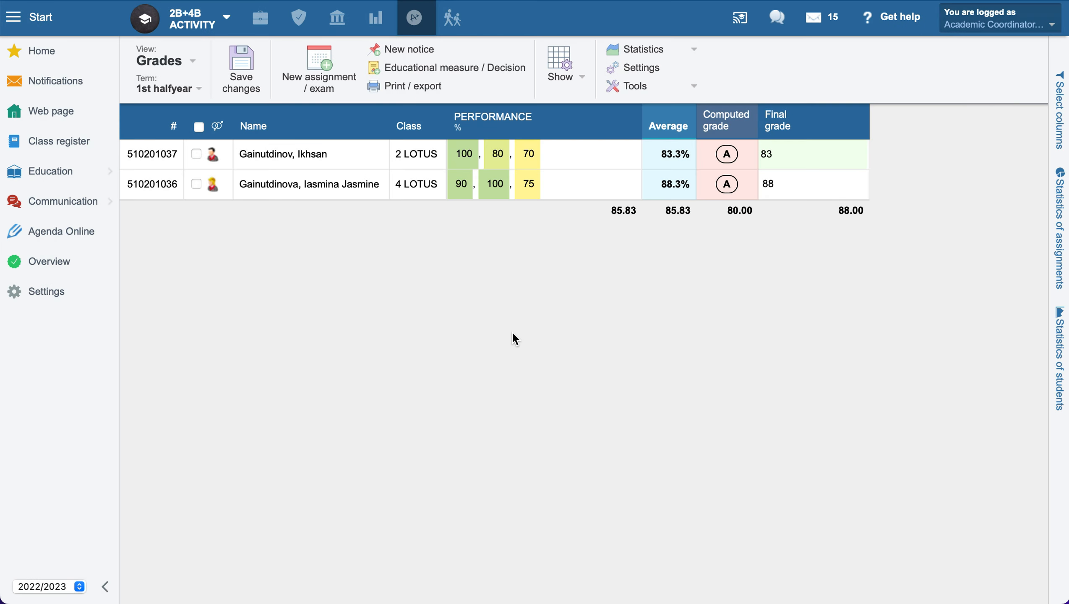
{"action": "left_click", "coordinate": [240, 67]}
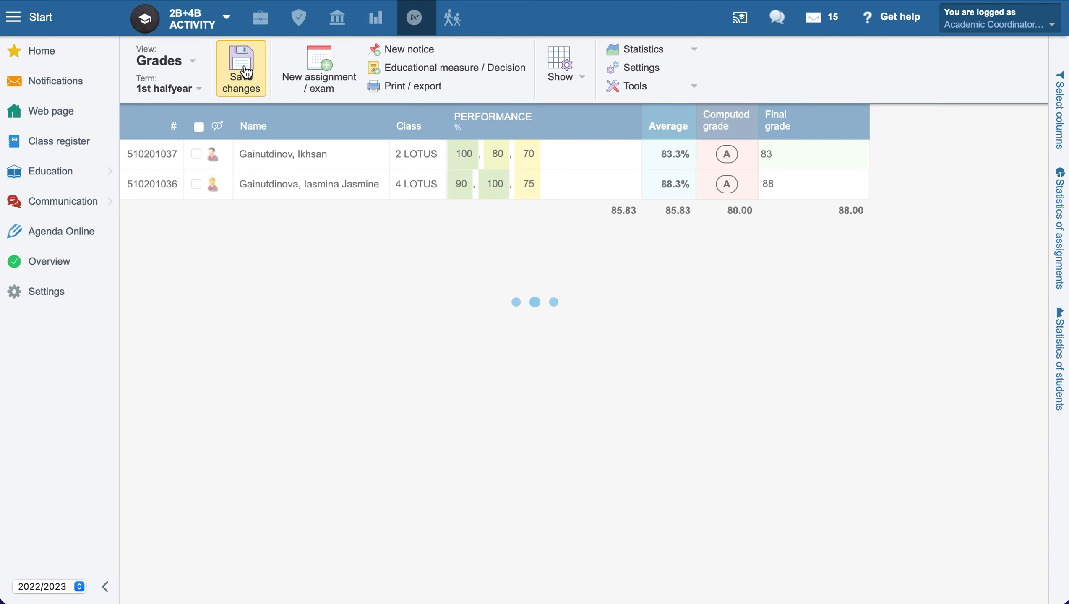
{"action": "left_click", "coordinate": [240, 67]}
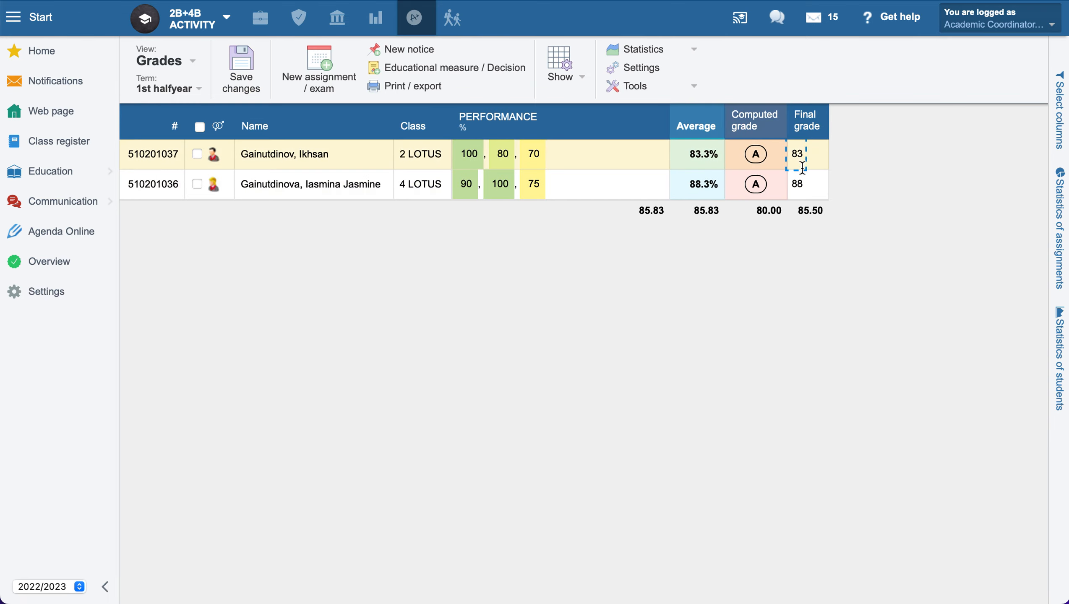